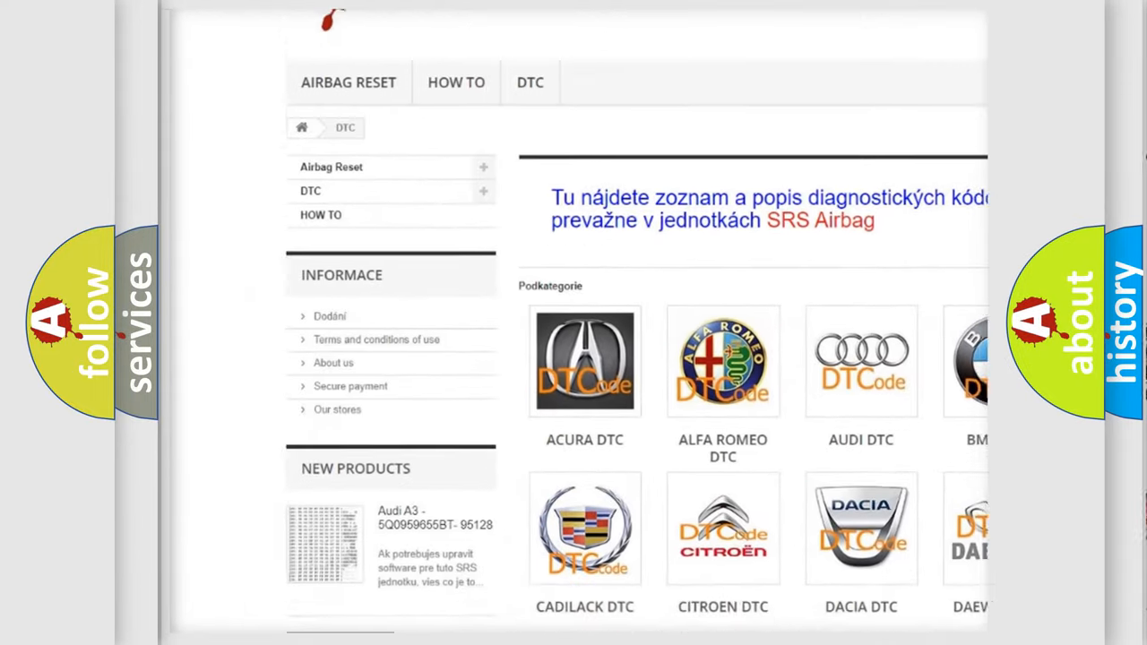
scroll(down, 3)
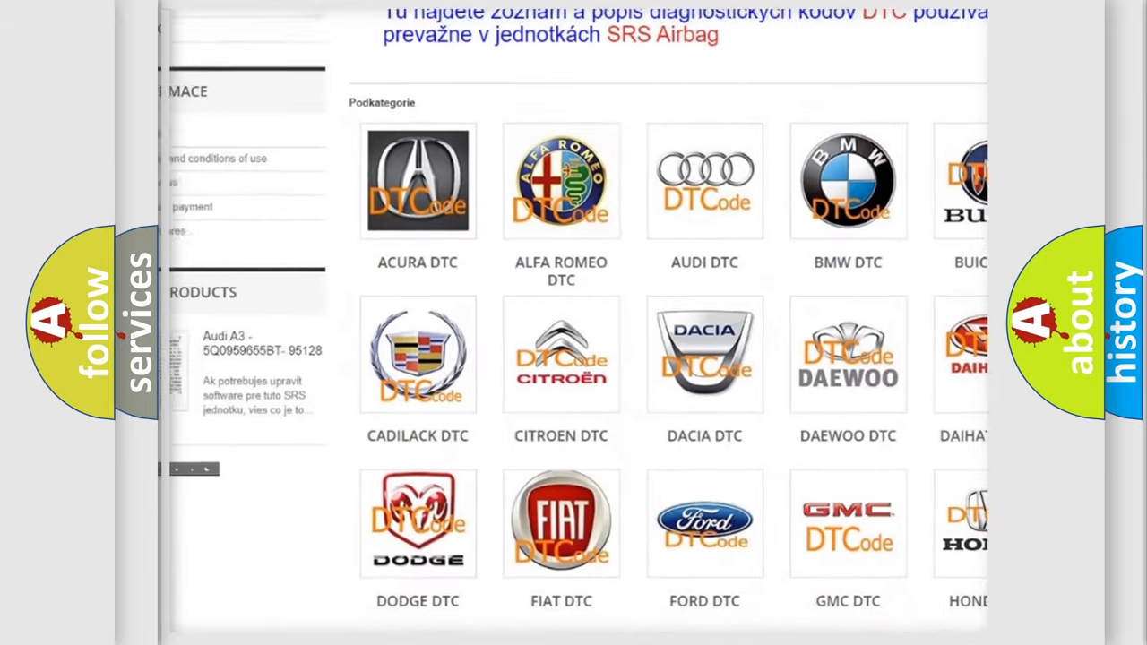
scroll(down, 3)
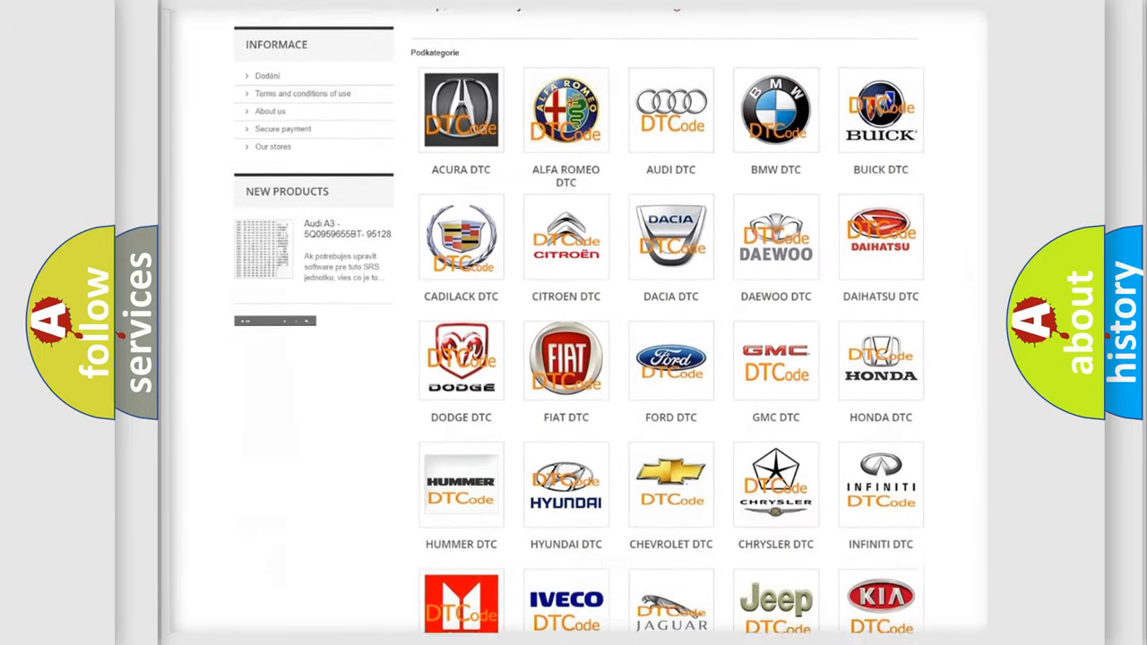
scroll(down, 3)
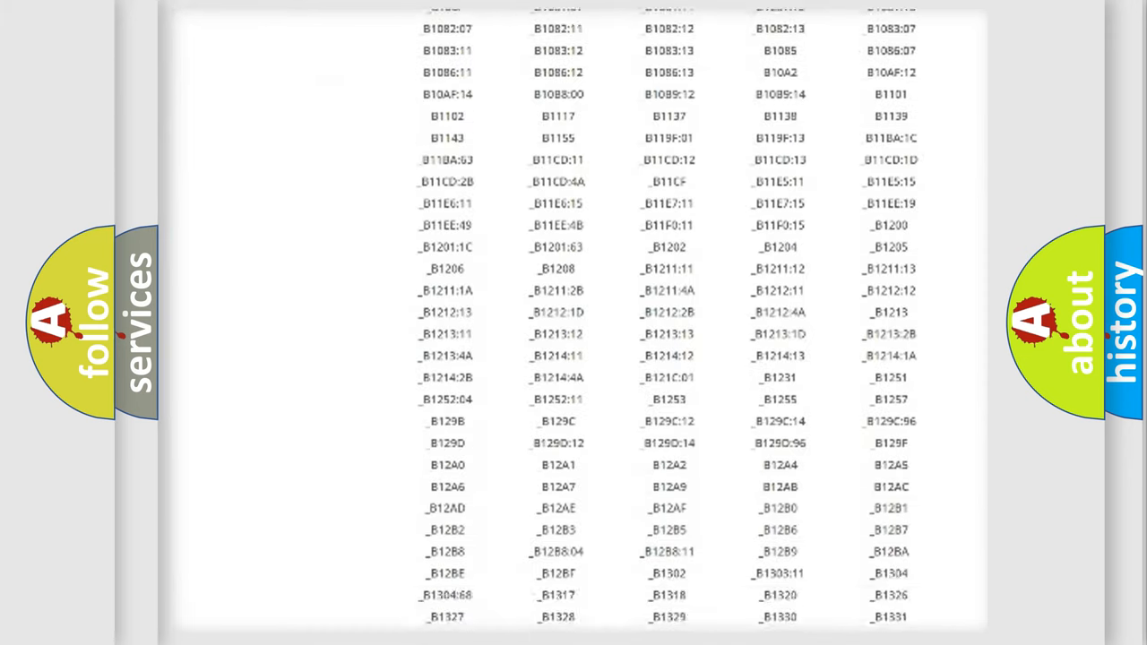
scroll(down, 3)
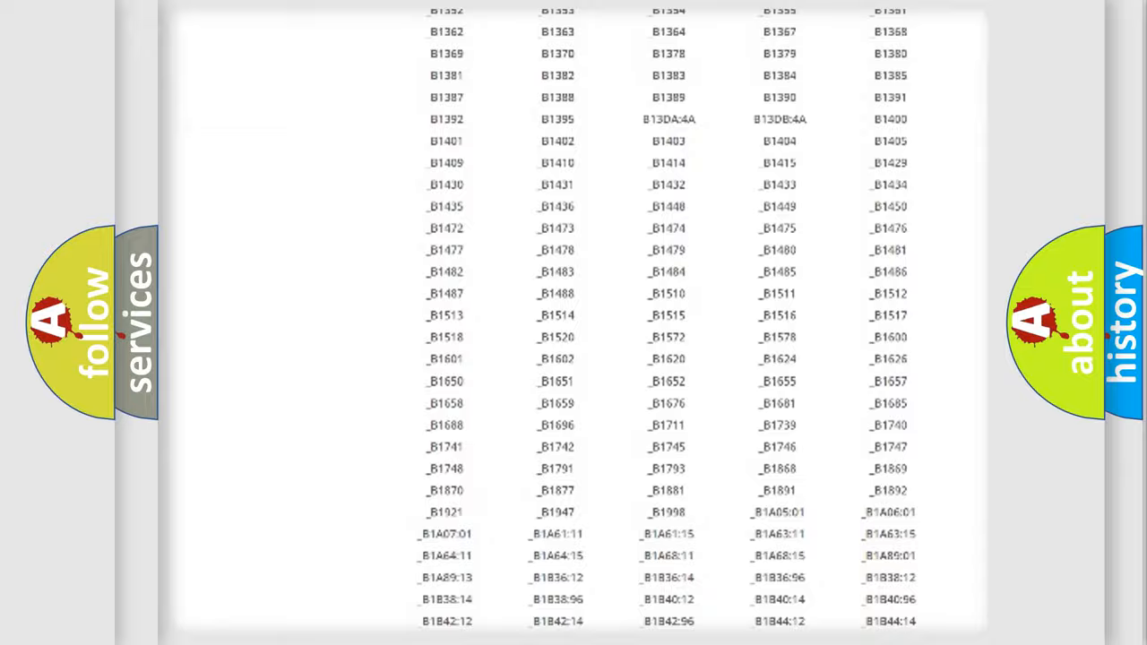